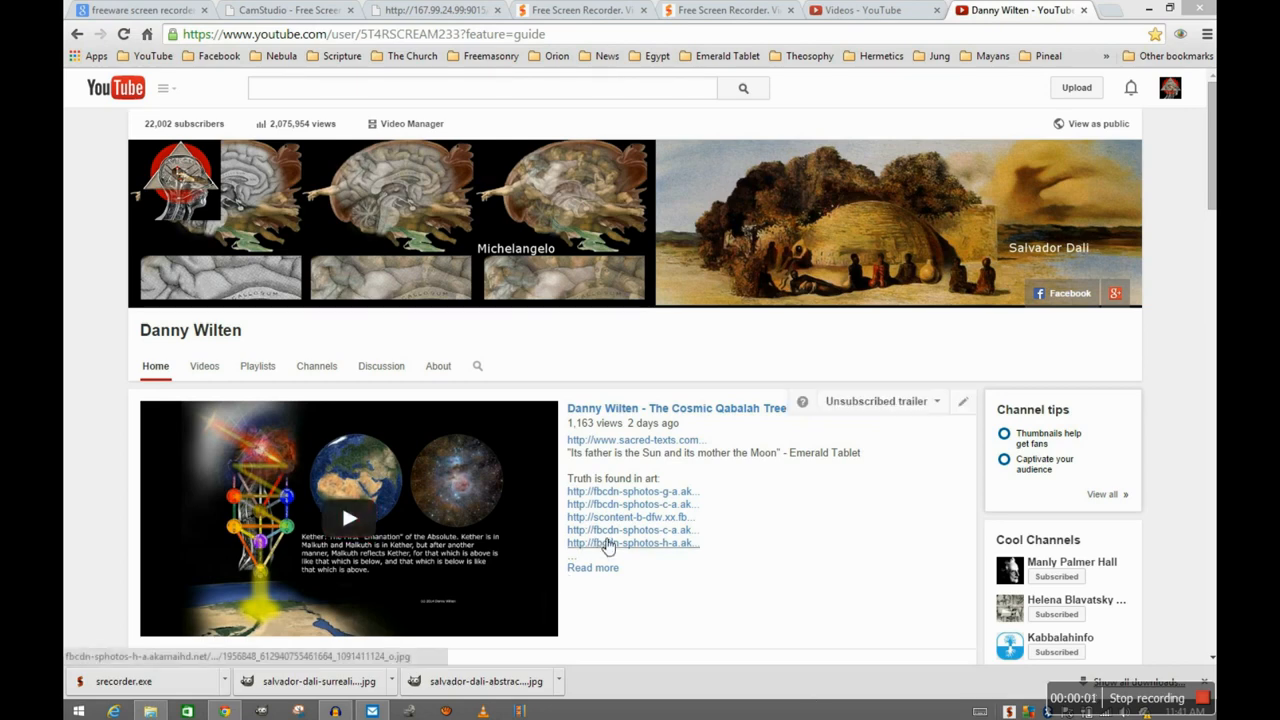
{"action": "mouse_move", "coordinate": [620, 441]}
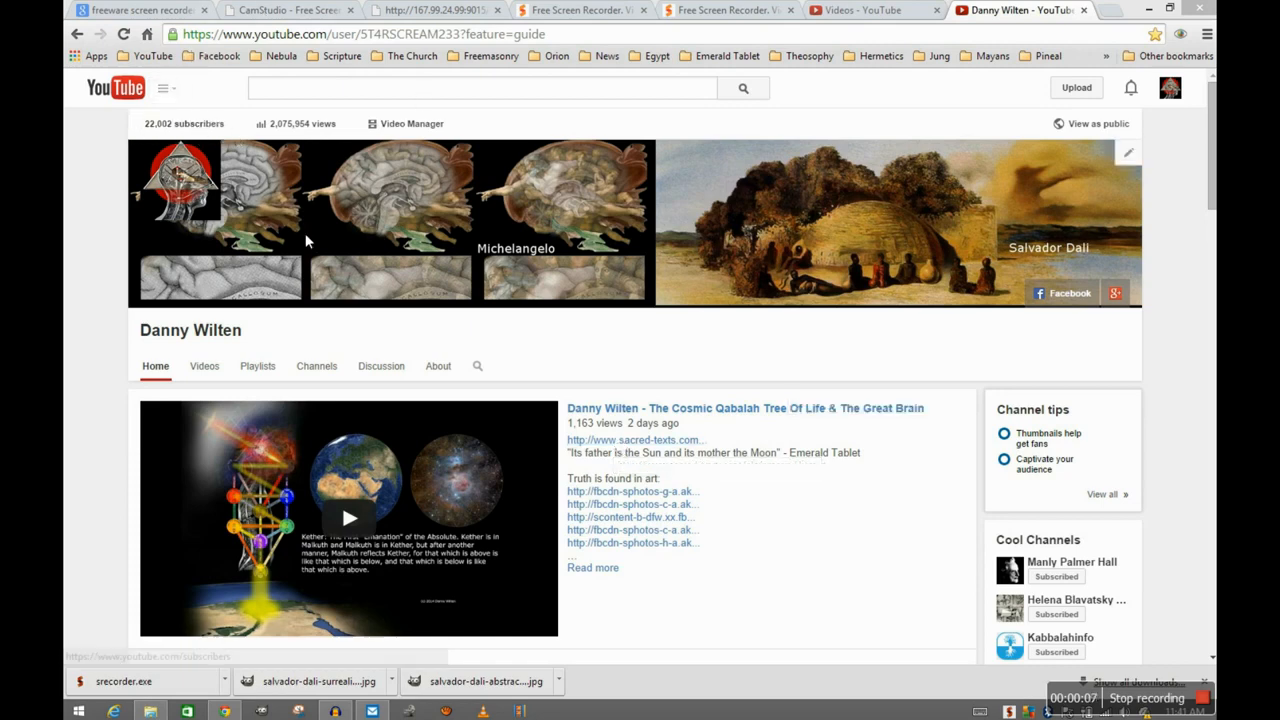
{"action": "mouse_move", "coordinate": [618, 256]}
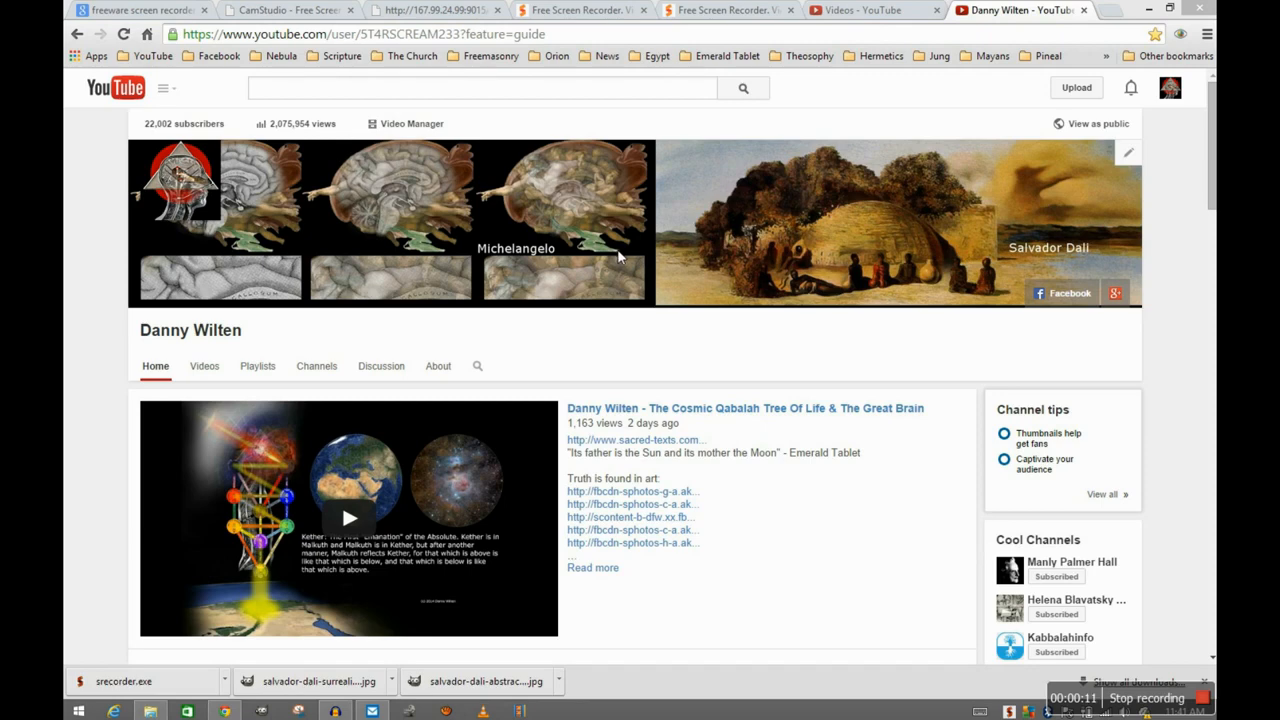
{"action": "mouse_move", "coordinate": [502, 197]}
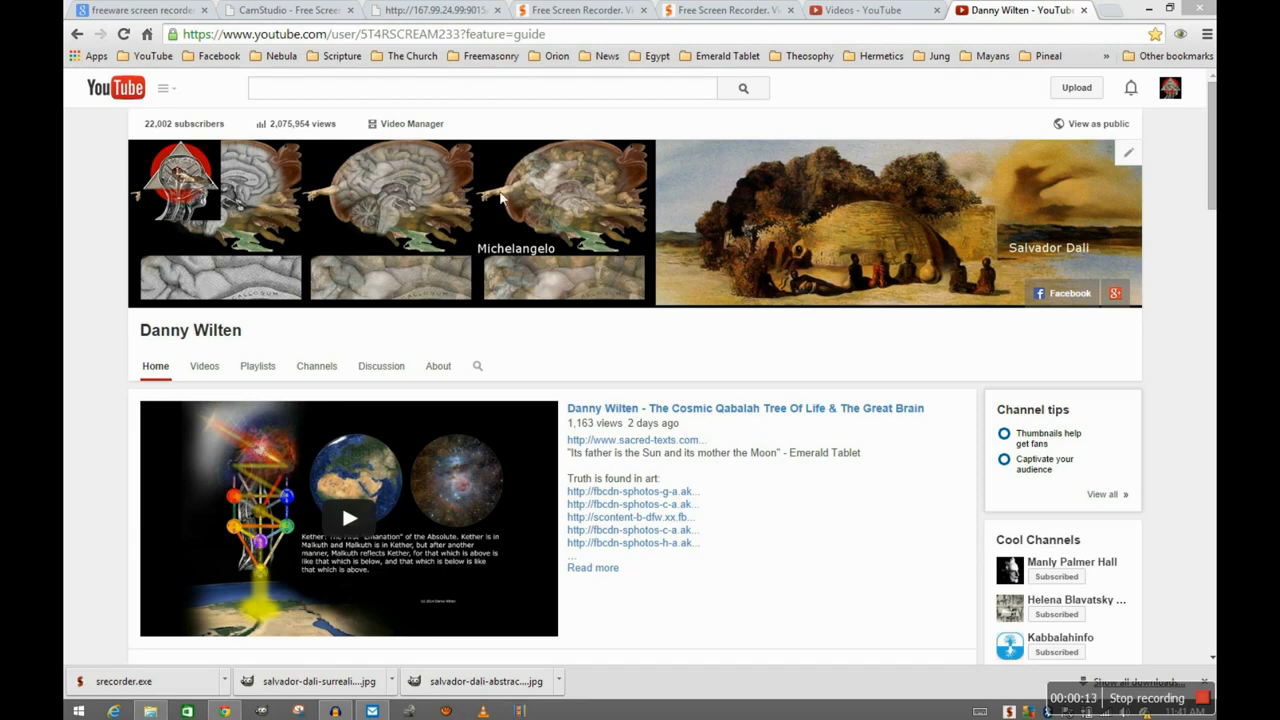
{"action": "mouse_move", "coordinate": [1053, 247]}
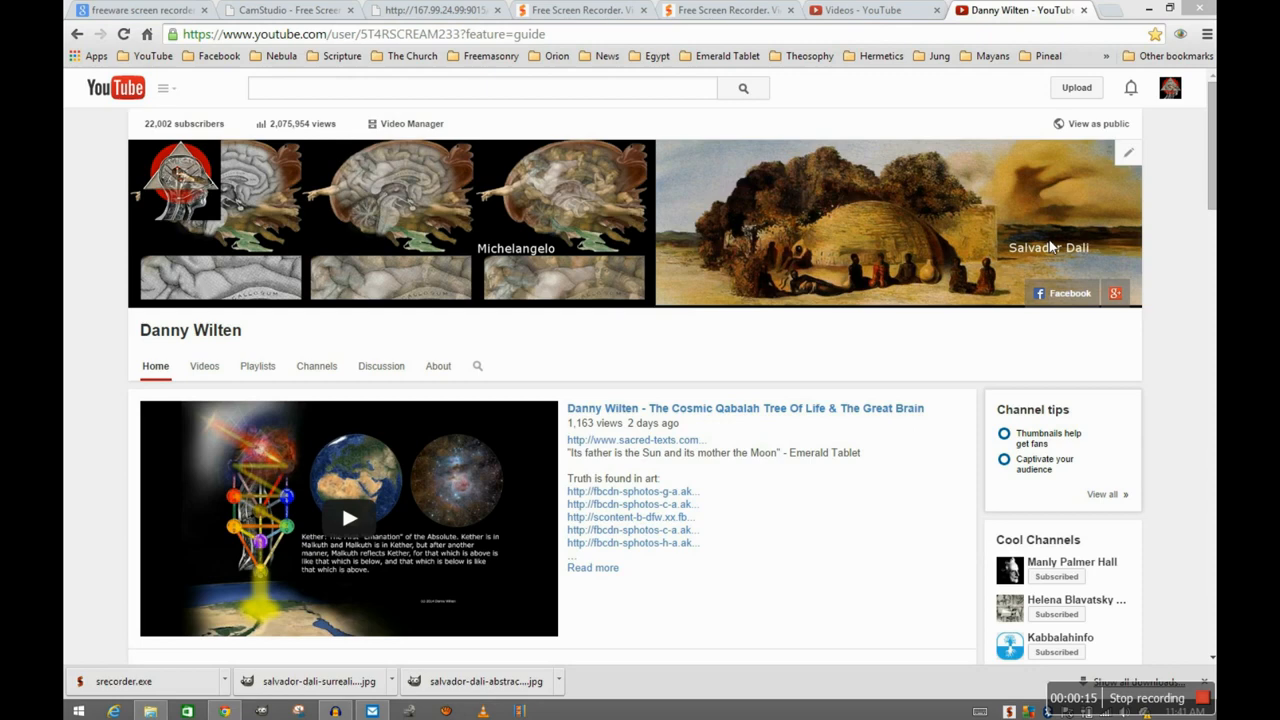
{"action": "mouse_move", "coordinate": [1063, 258]}
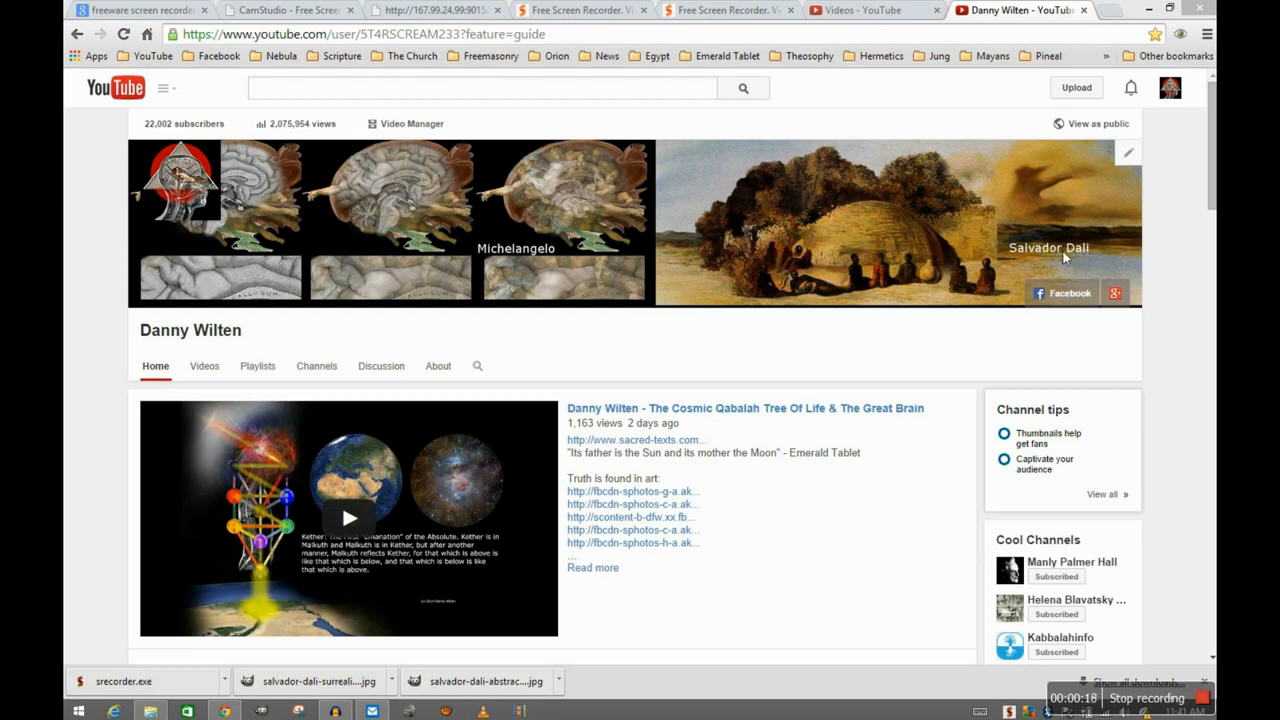
{"action": "mouse_move", "coordinate": [890, 265]}
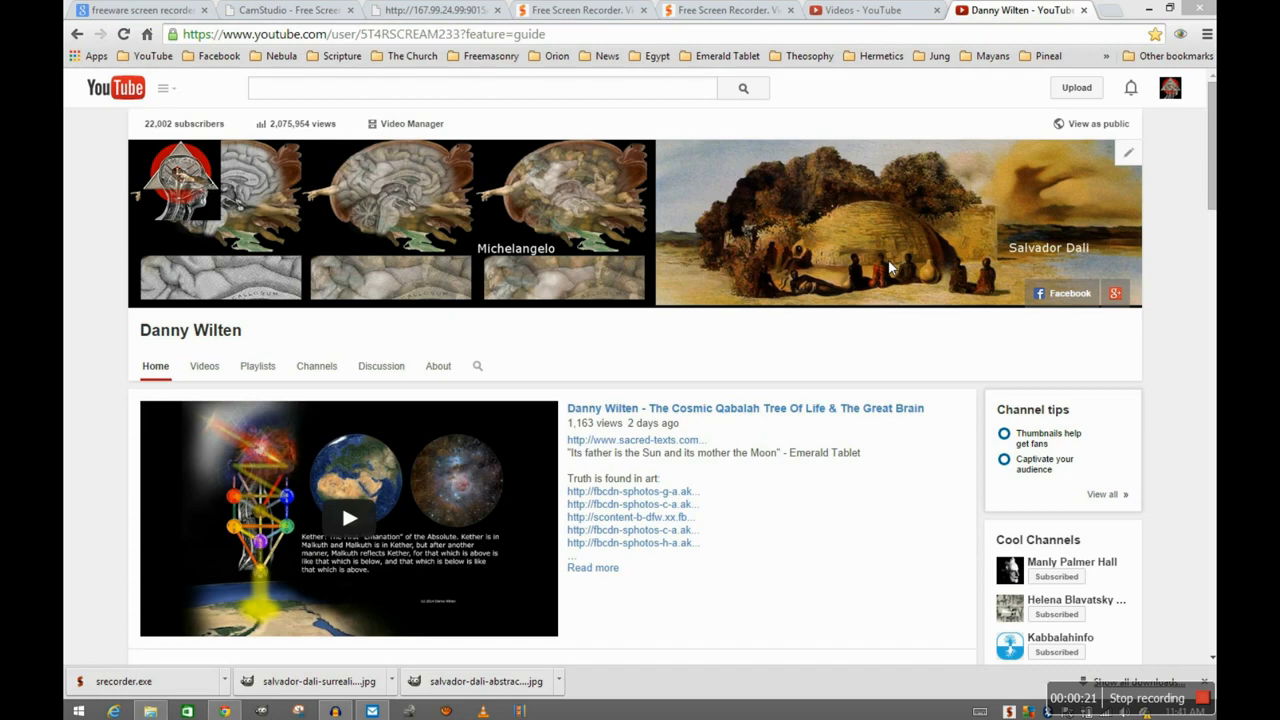
{"action": "mouse_move", "coordinate": [845, 268]}
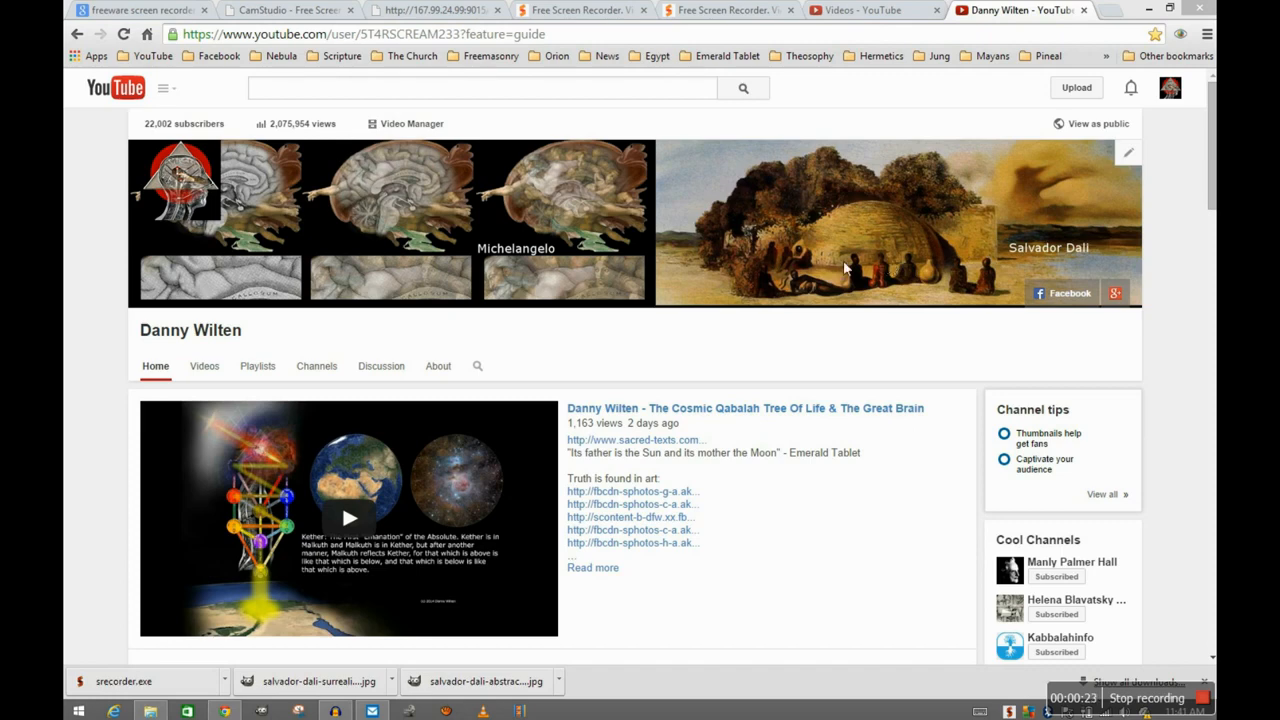
{"action": "mouse_move", "coordinate": [898, 263]}
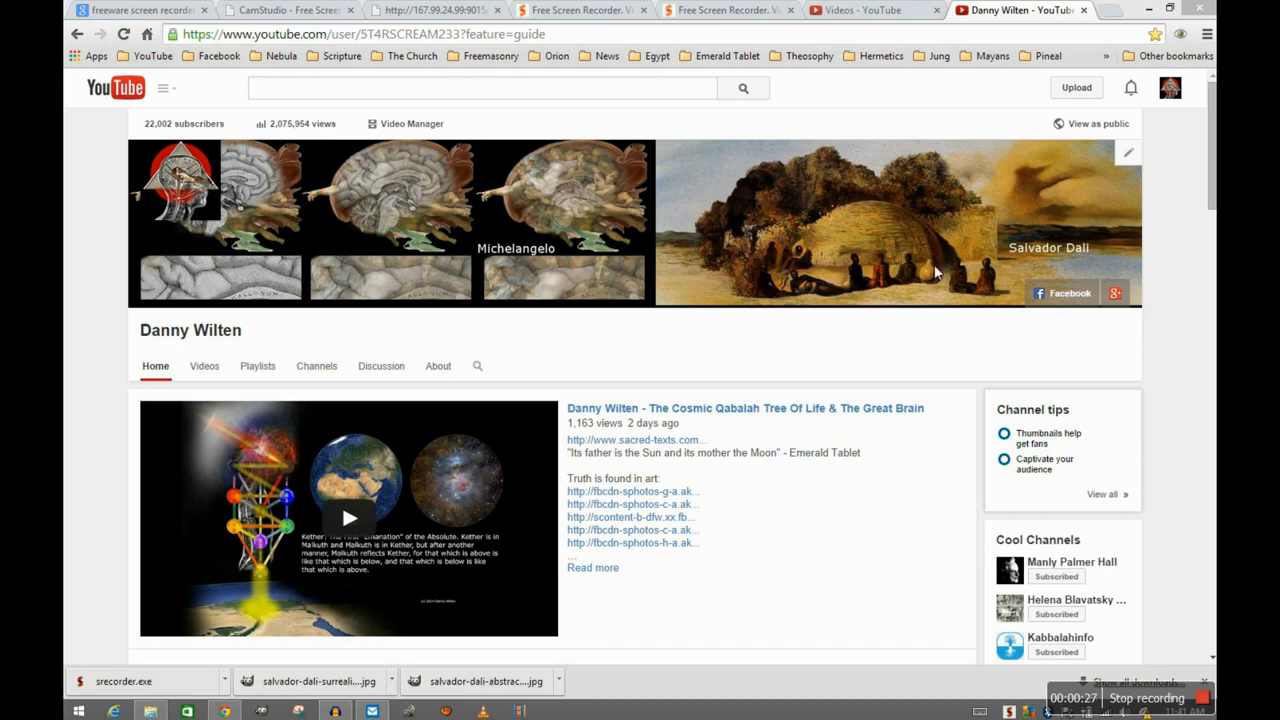
{"action": "mouse_move", "coordinate": [938, 273]}
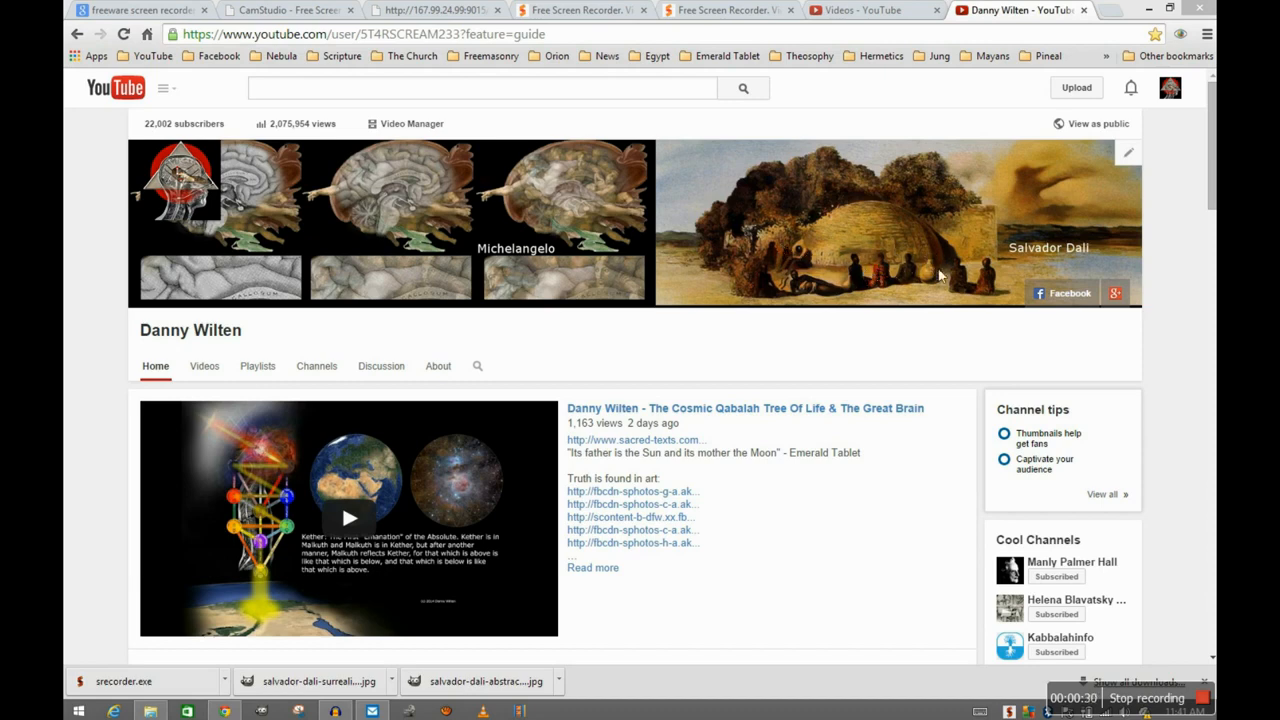
{"action": "mouse_move", "coordinate": [950, 270]}
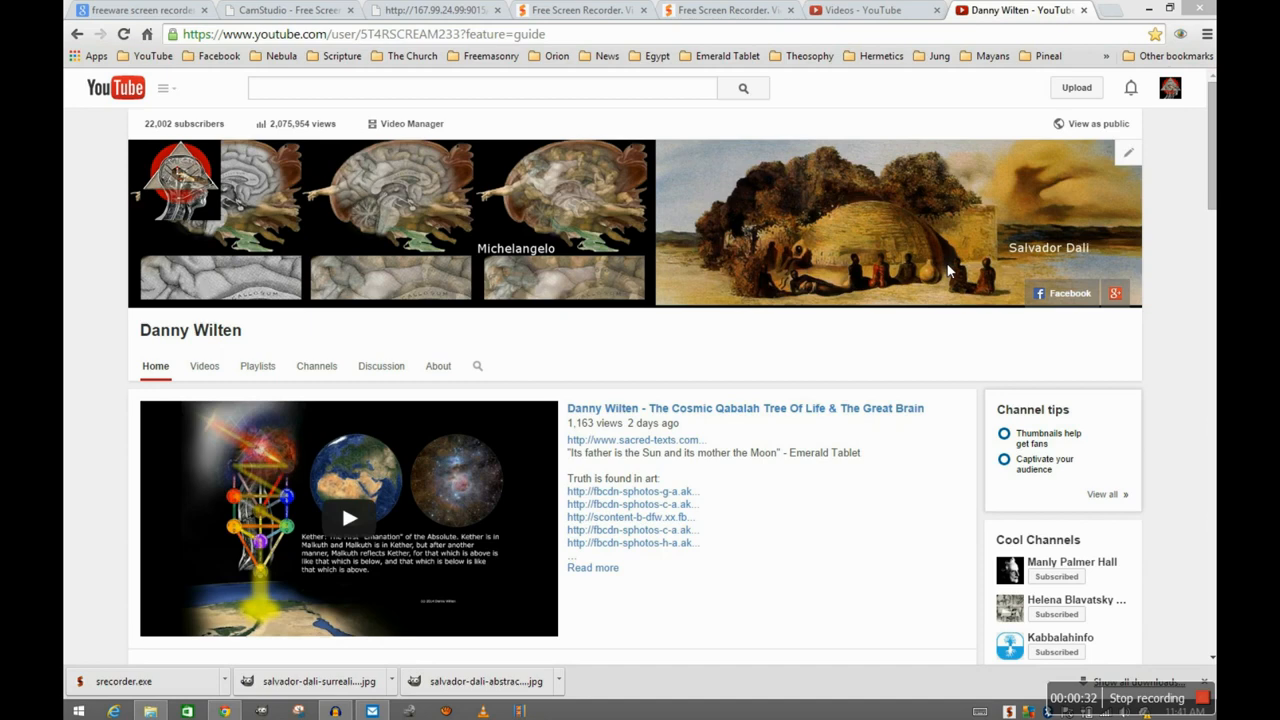
{"action": "mouse_move", "coordinate": [735, 198]}
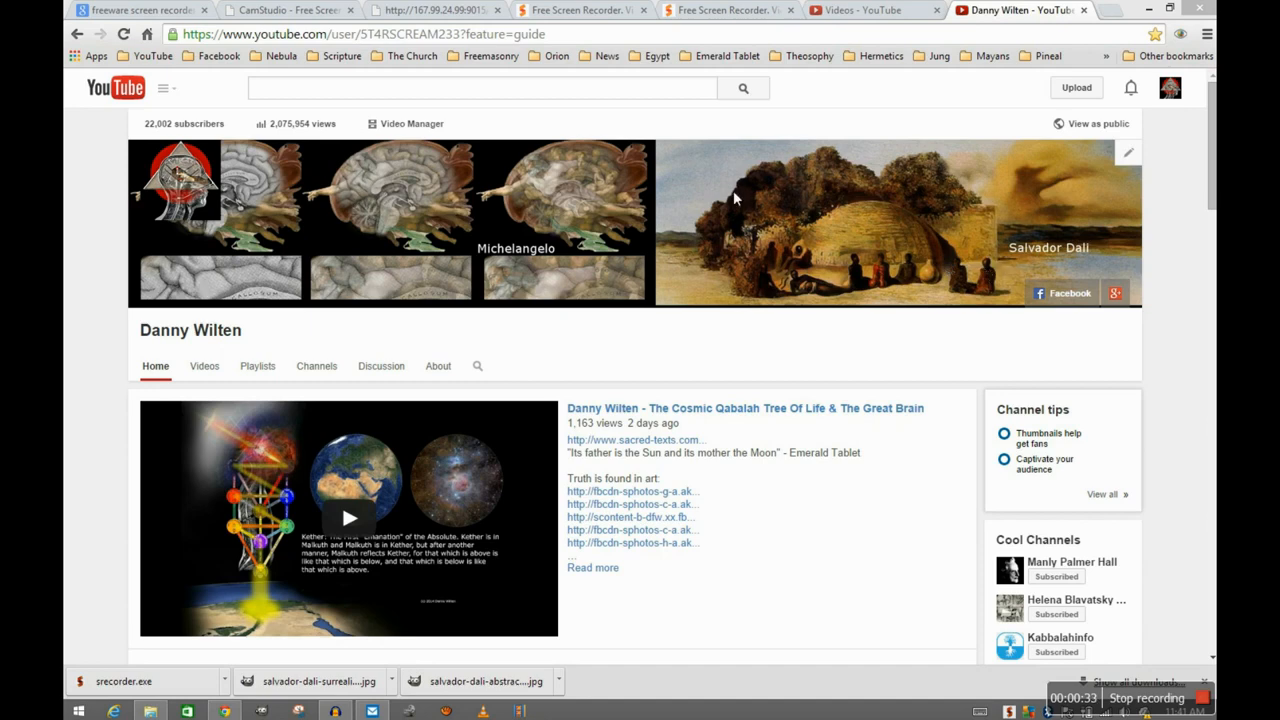
{"action": "mouse_move", "coordinate": [660, 198]}
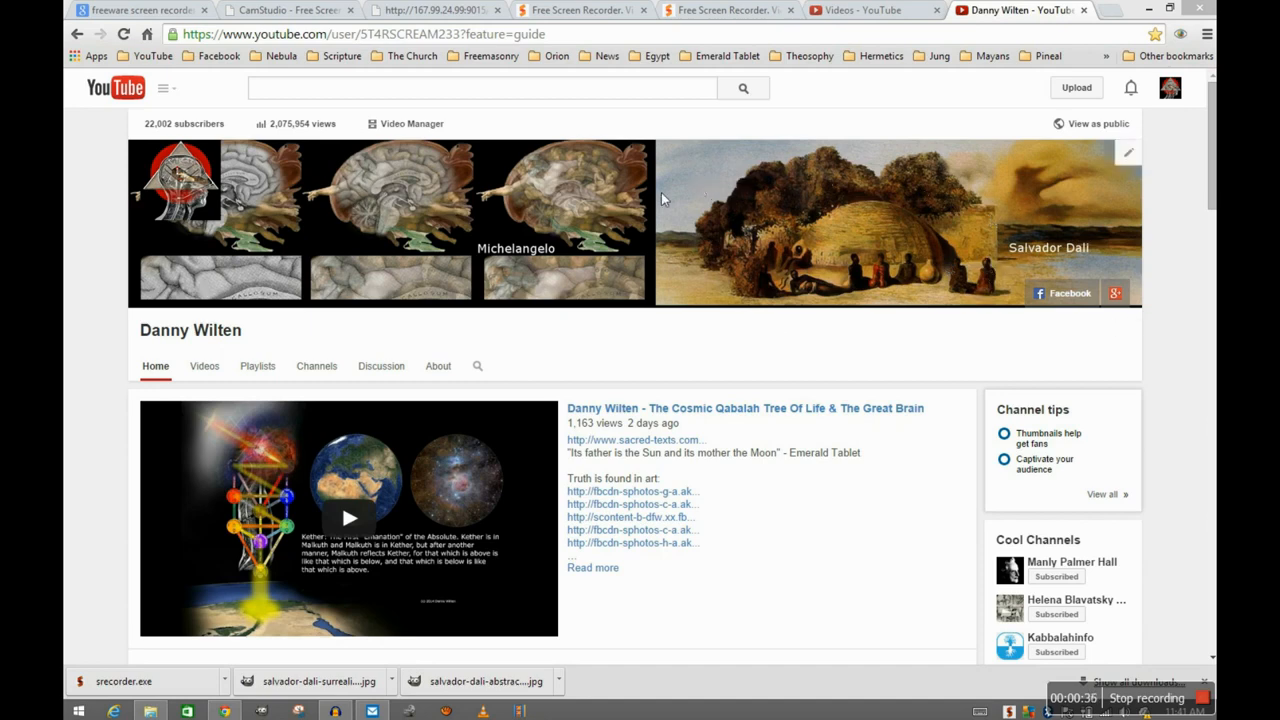
{"action": "mouse_move", "coordinate": [578, 168]}
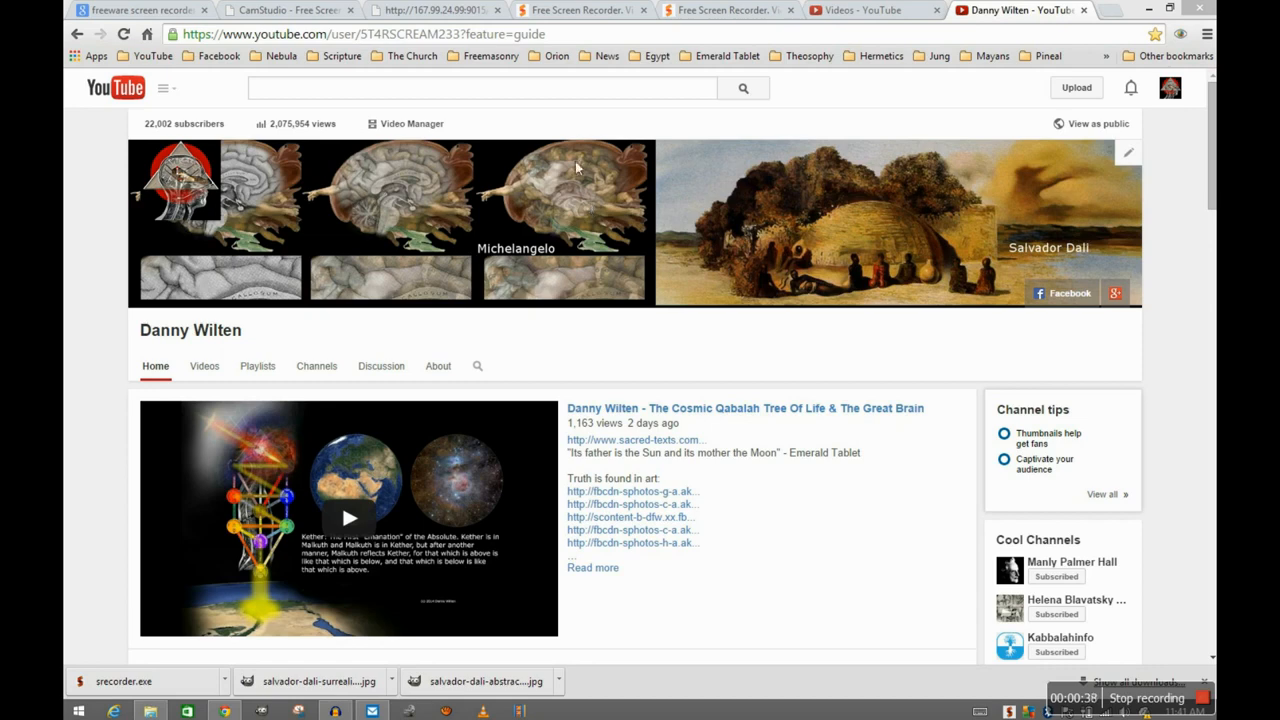
{"action": "mouse_move", "coordinate": [464, 181]}
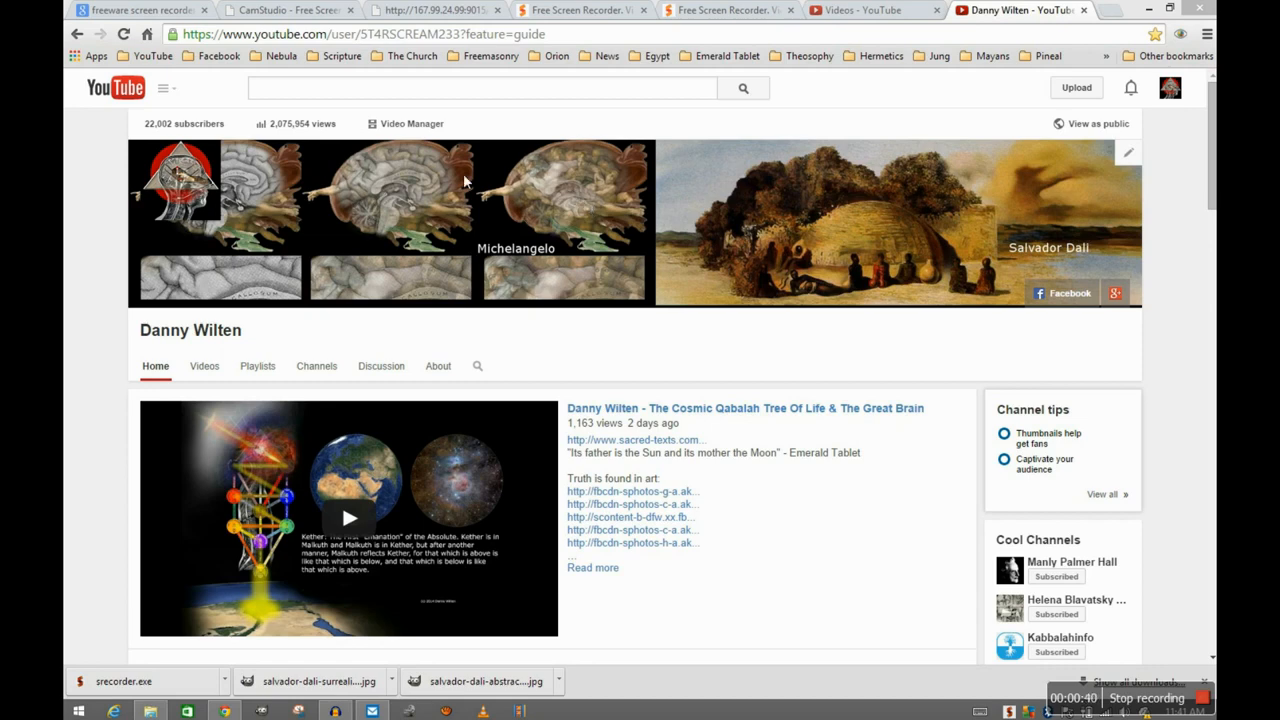
{"action": "mouse_move", "coordinate": [918, 237]}
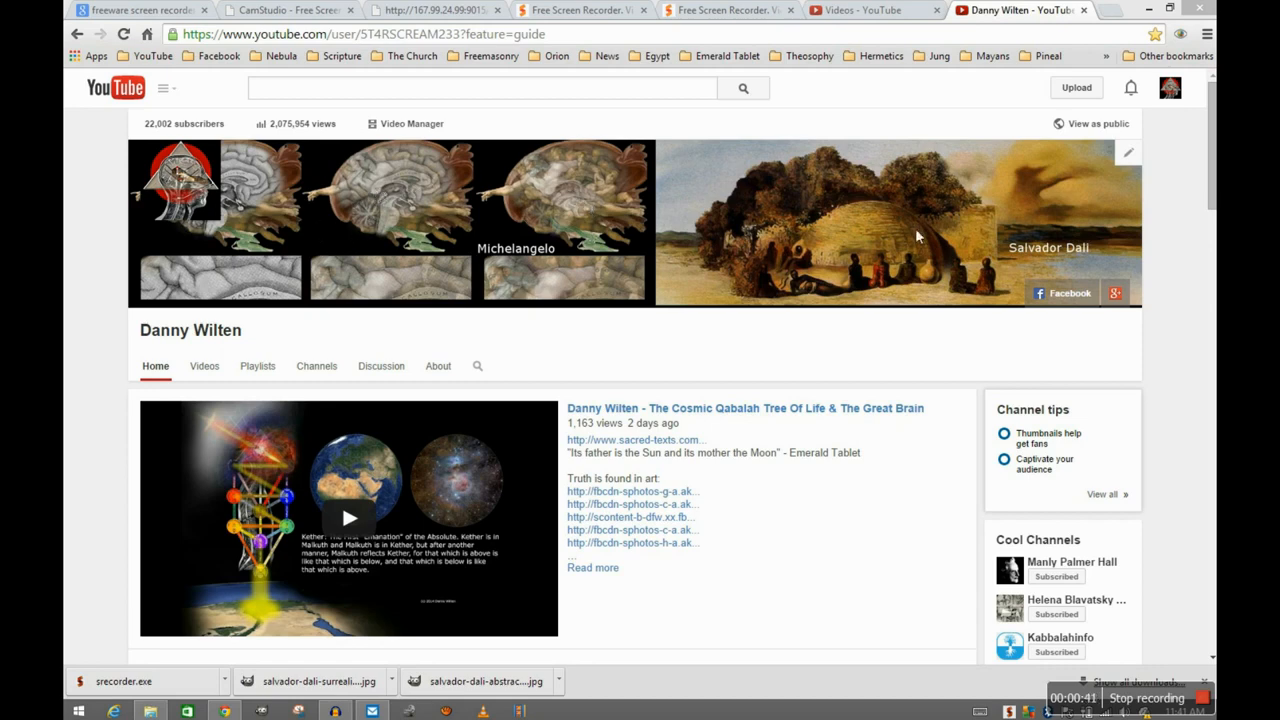
{"action": "mouse_move", "coordinate": [895, 237]}
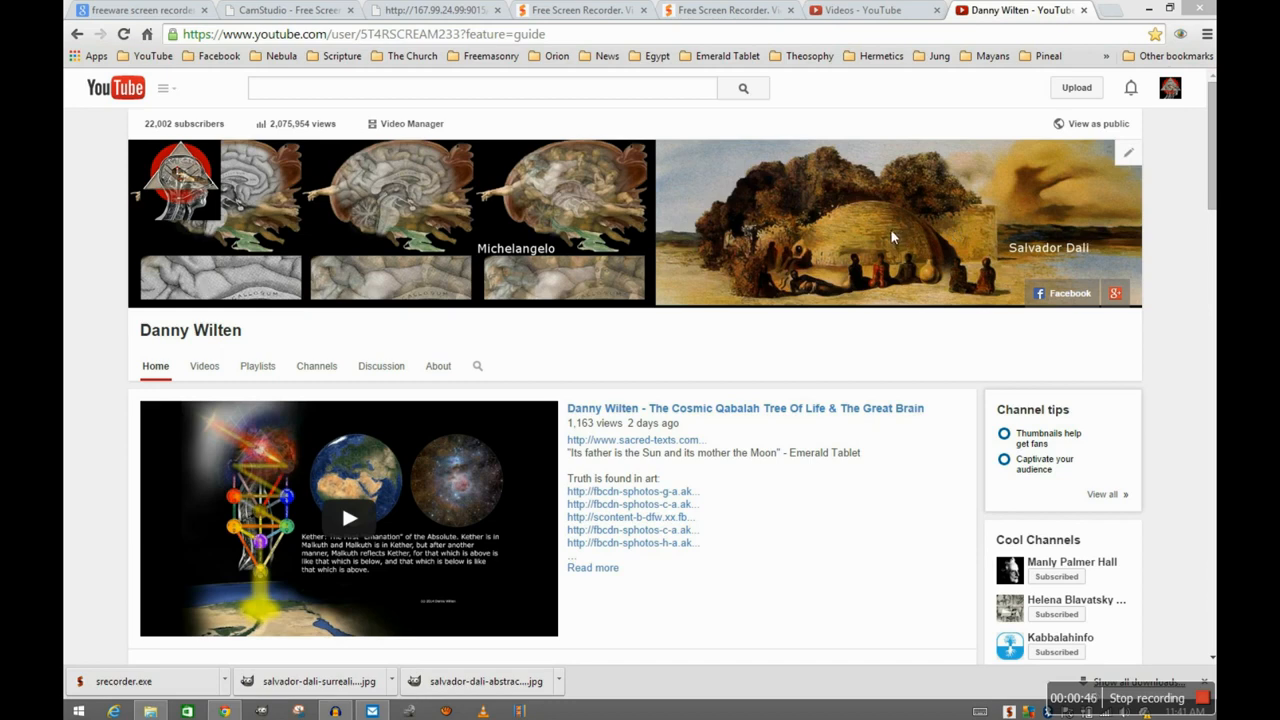
{"action": "mouse_move", "coordinate": [872, 235]}
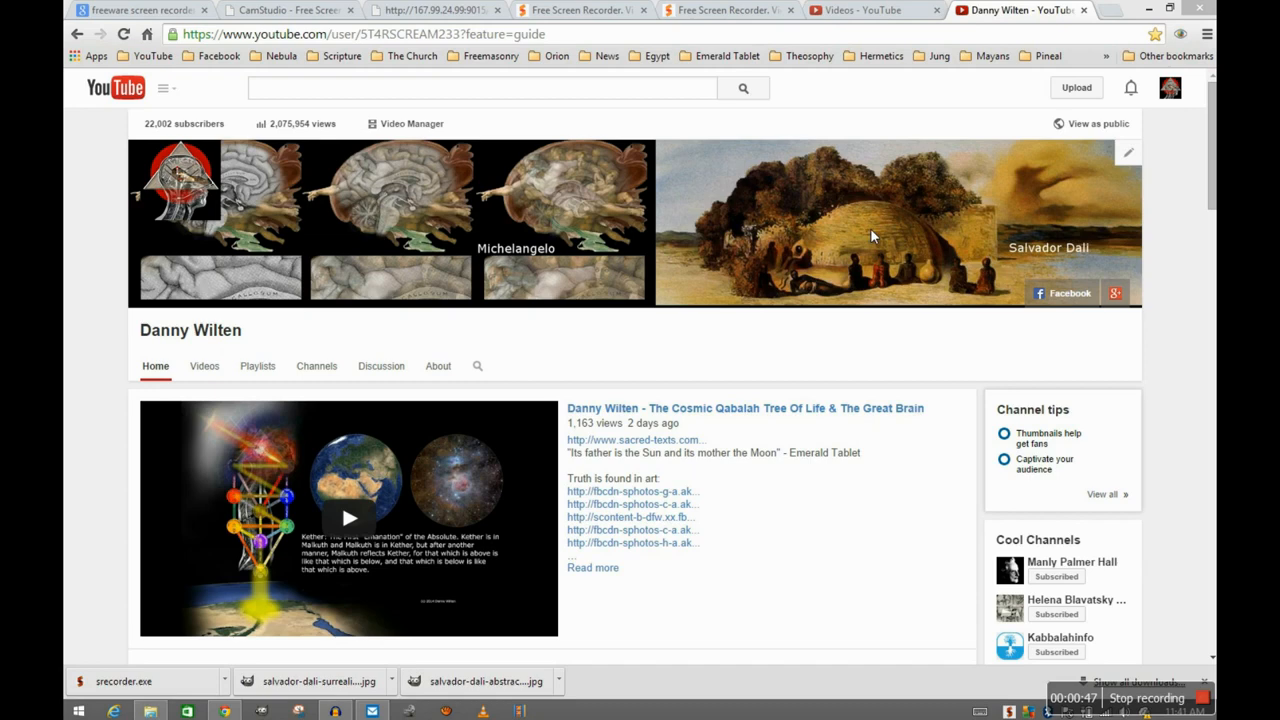
{"action": "mouse_move", "coordinate": [865, 235]}
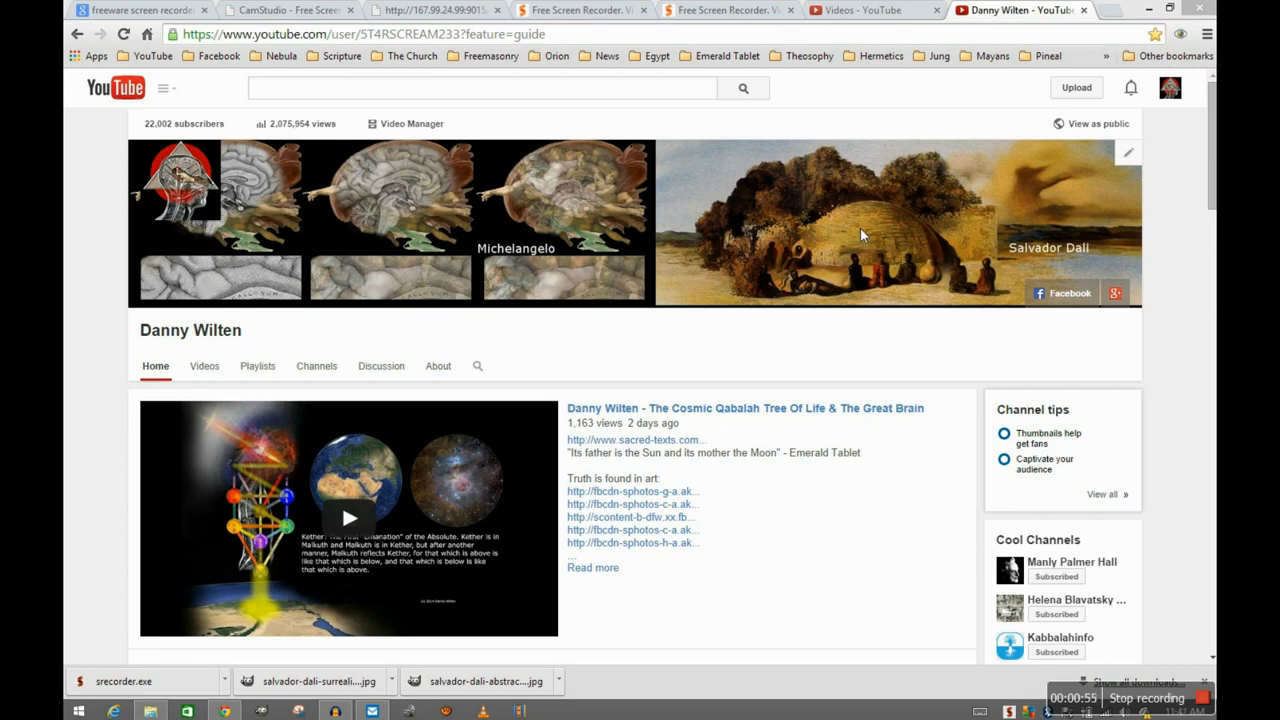
{"action": "mouse_move", "coordinate": [838, 228]}
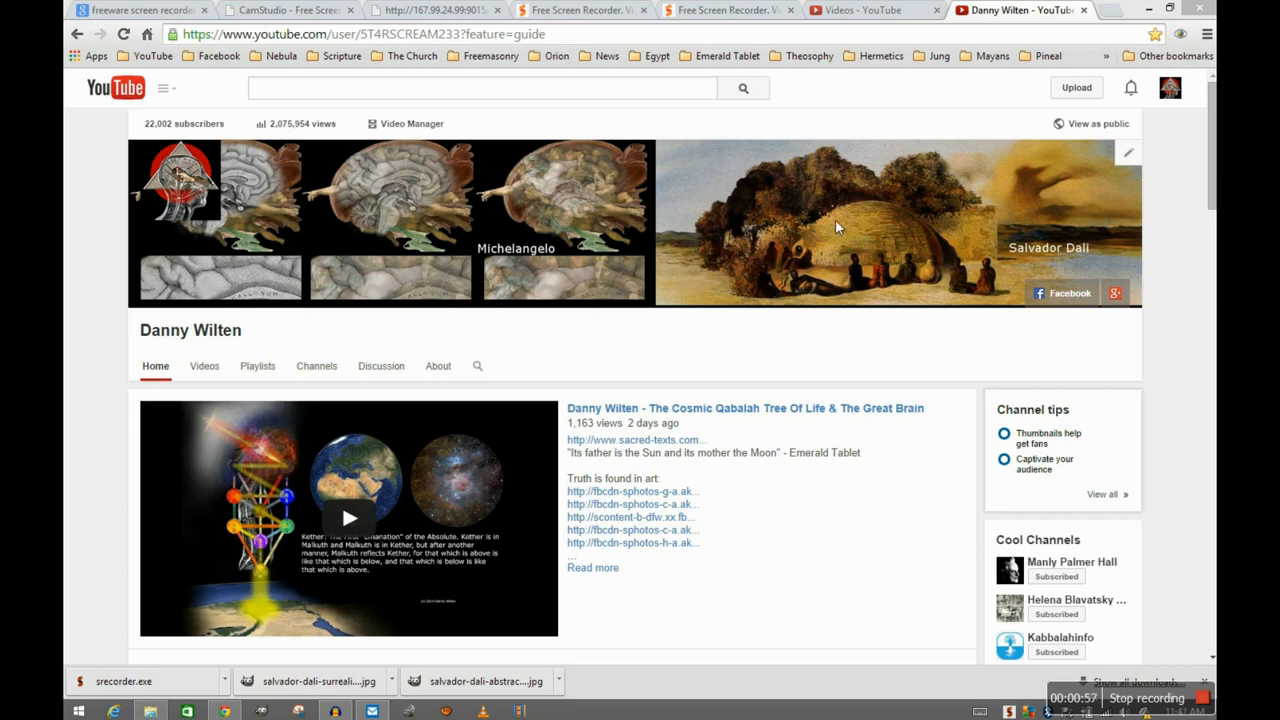
{"action": "mouse_move", "coordinate": [785, 224]}
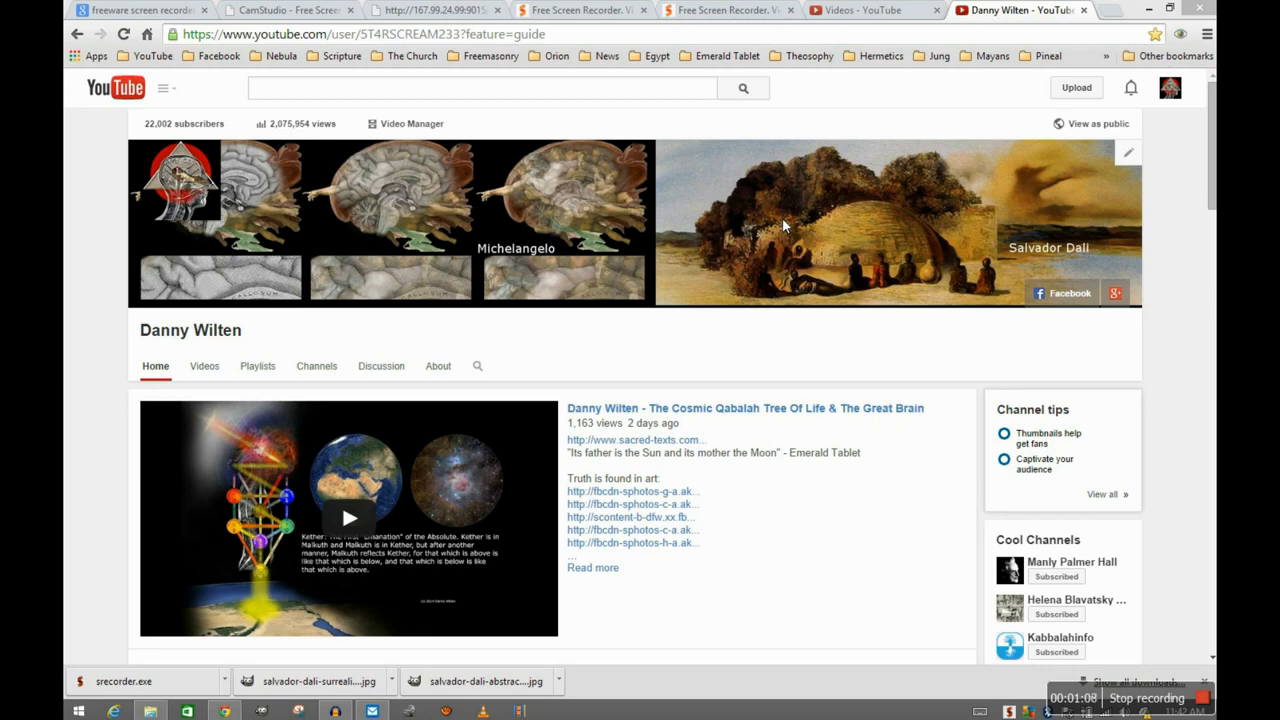
{"action": "mouse_move", "coordinate": [836, 216]}
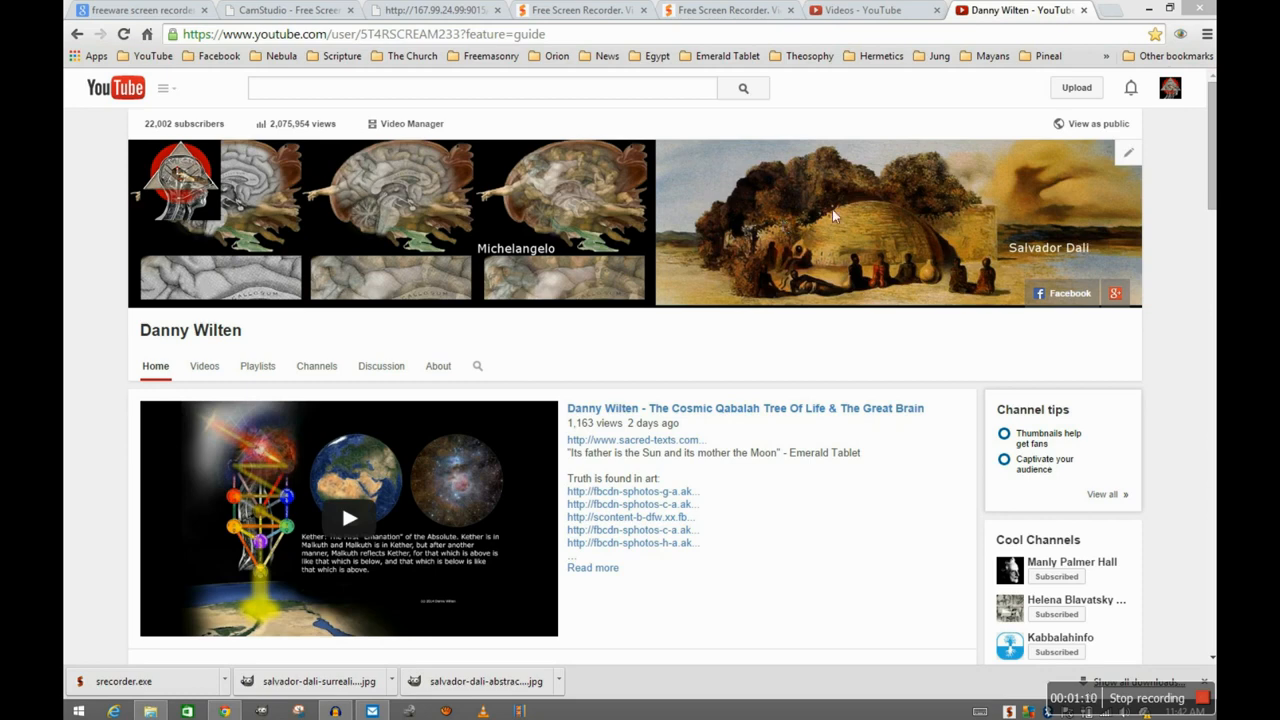
{"action": "mouse_move", "coordinate": [728, 250]}
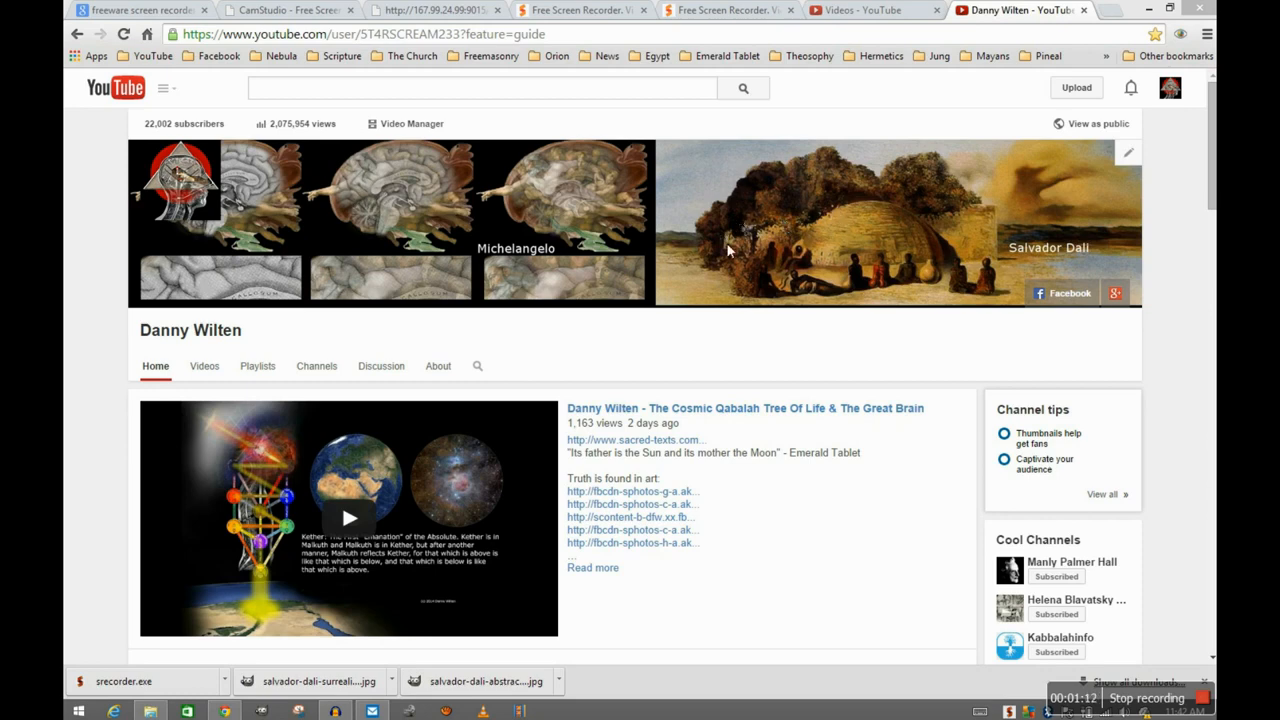
{"action": "mouse_move", "coordinate": [727, 310]}
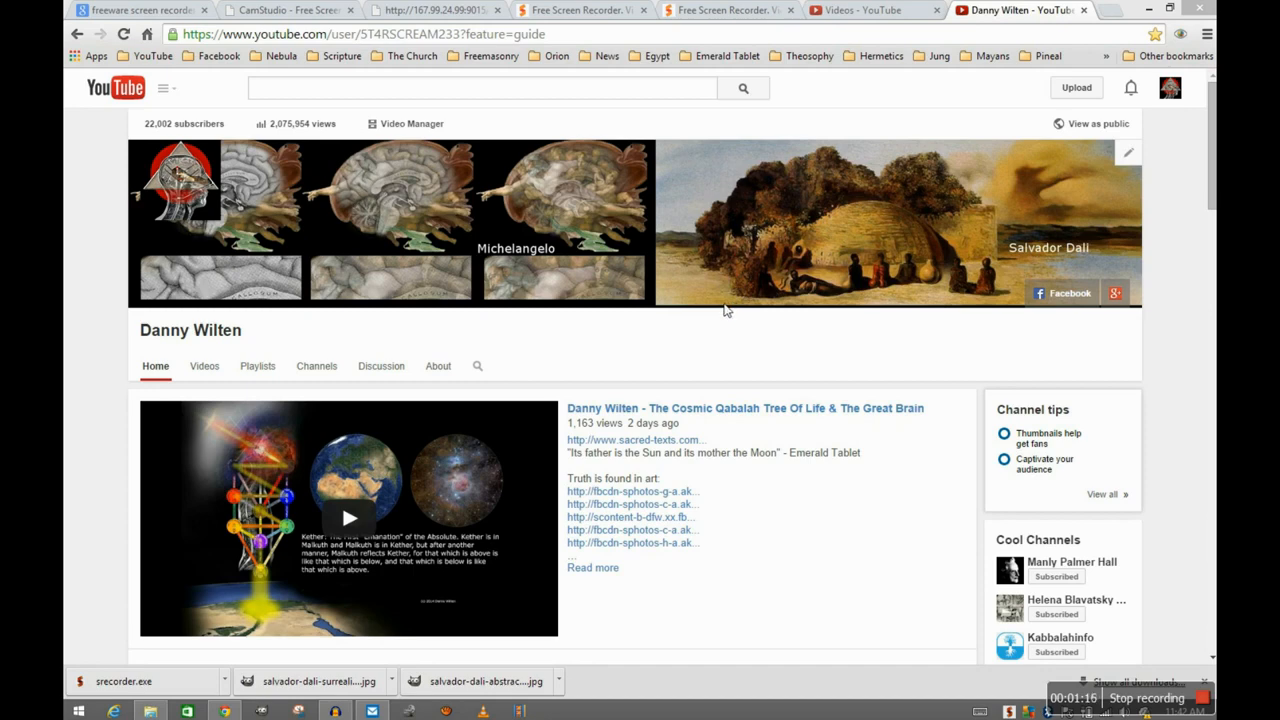
{"action": "mouse_move", "coordinate": [717, 342]}
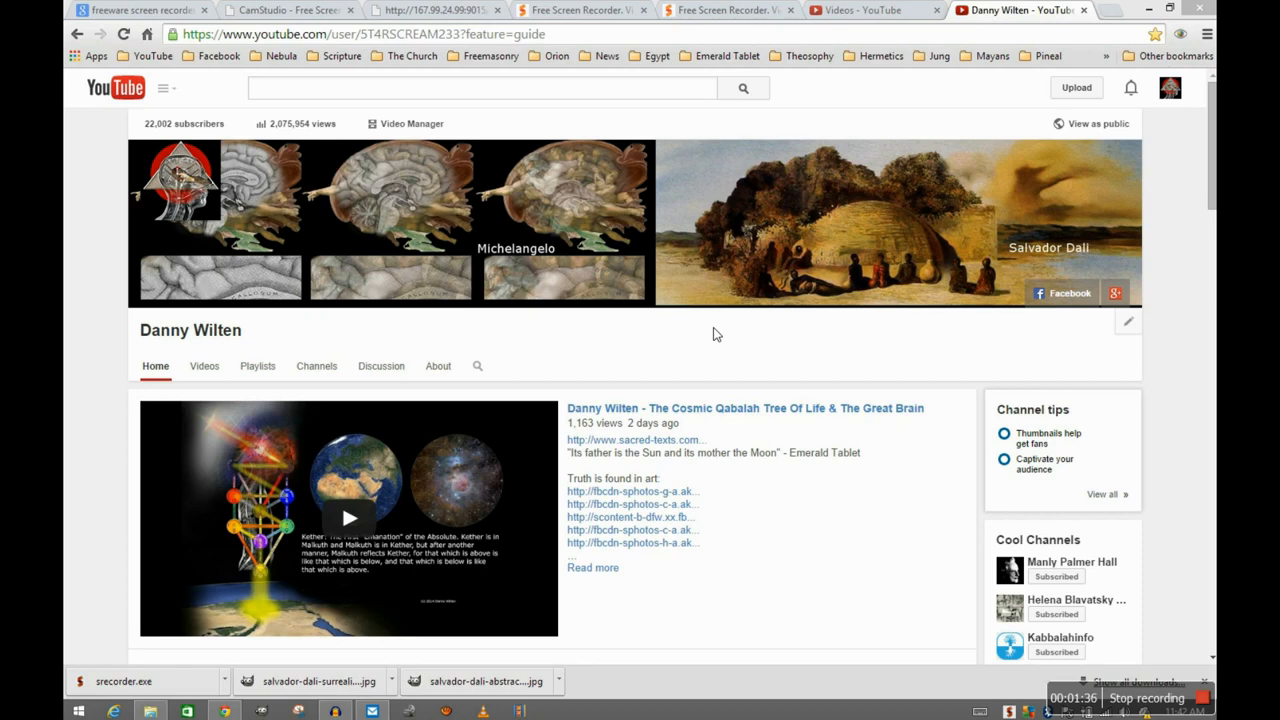
{"action": "mouse_move", "coordinate": [731, 340]}
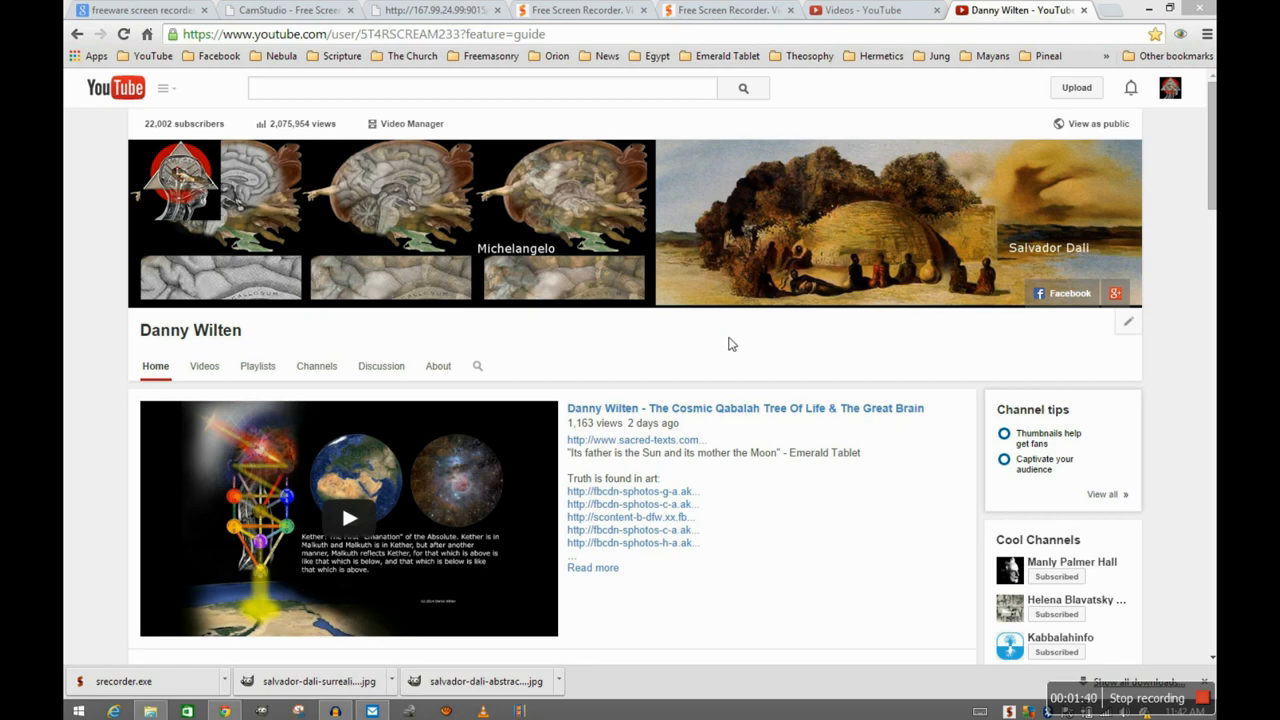
{"action": "mouse_move", "coordinate": [726, 345]}
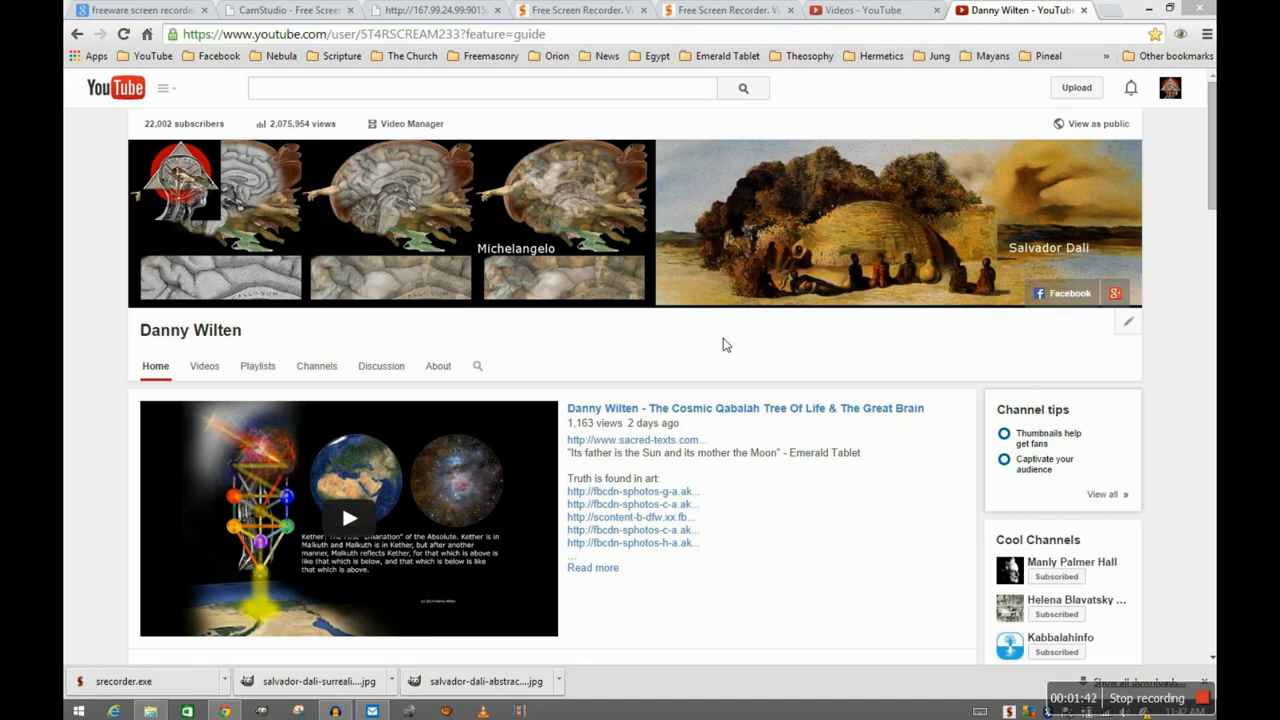